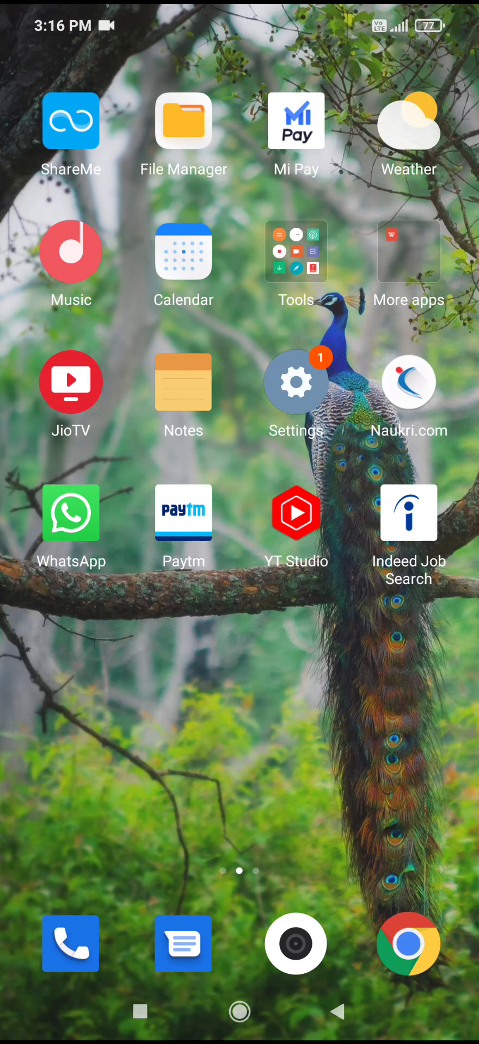
Open Settings from the home screen and scroll down to the Lock screen entry
{"action": "left_click", "coordinate": [296, 383]}
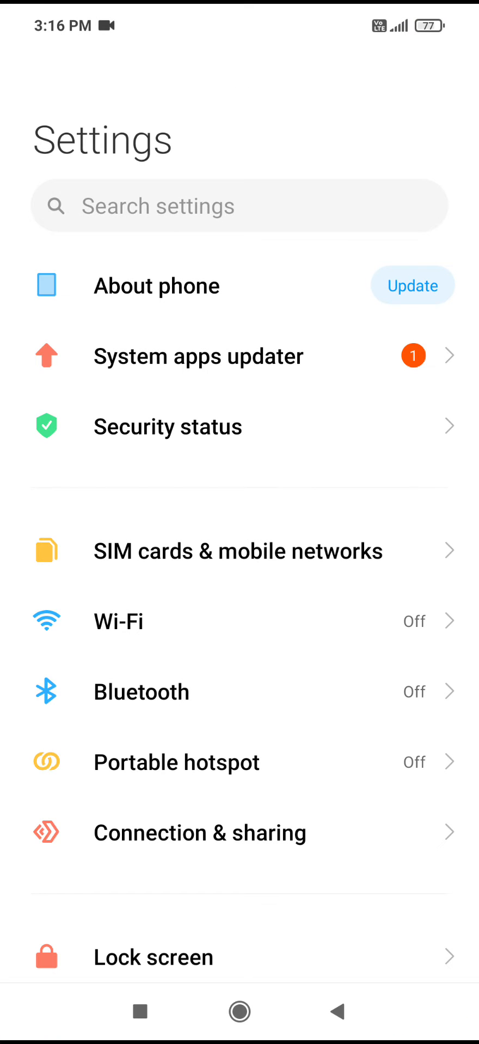
{"action": "scroll", "scroll_direction": "down", "scroll_amount": 3}
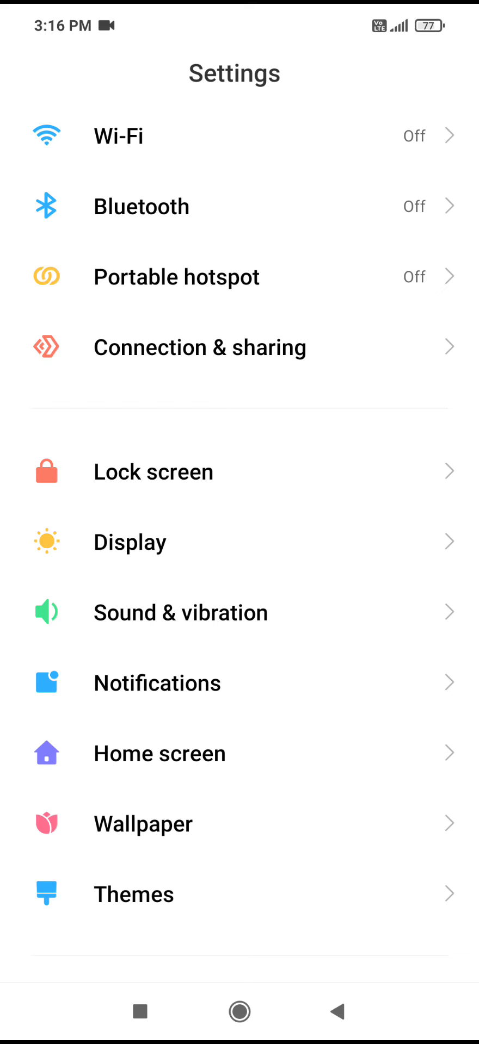
Open Lock screen and show the Sleep timeout choices, currently 1 minute
{"action": "left_click", "coordinate": [153, 472]}
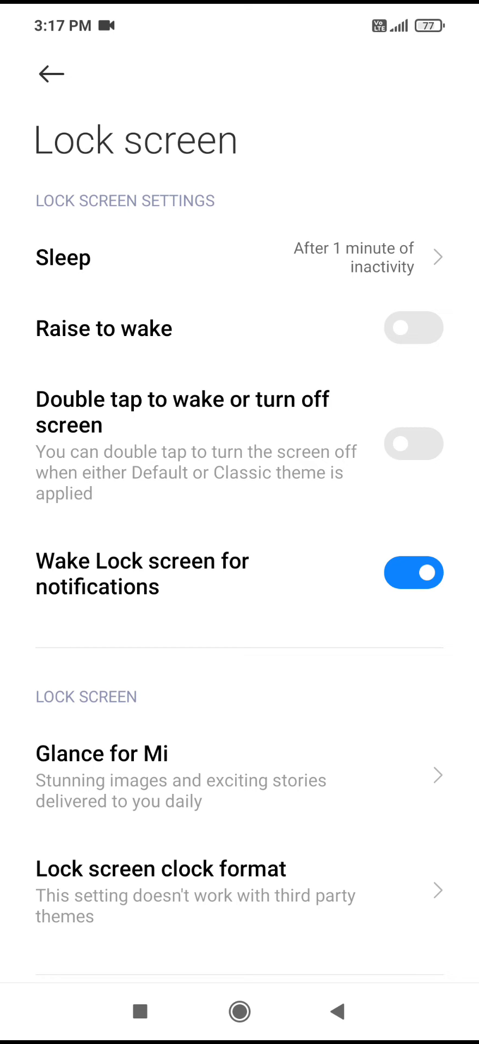
{"action": "left_click", "coordinate": [62, 258]}
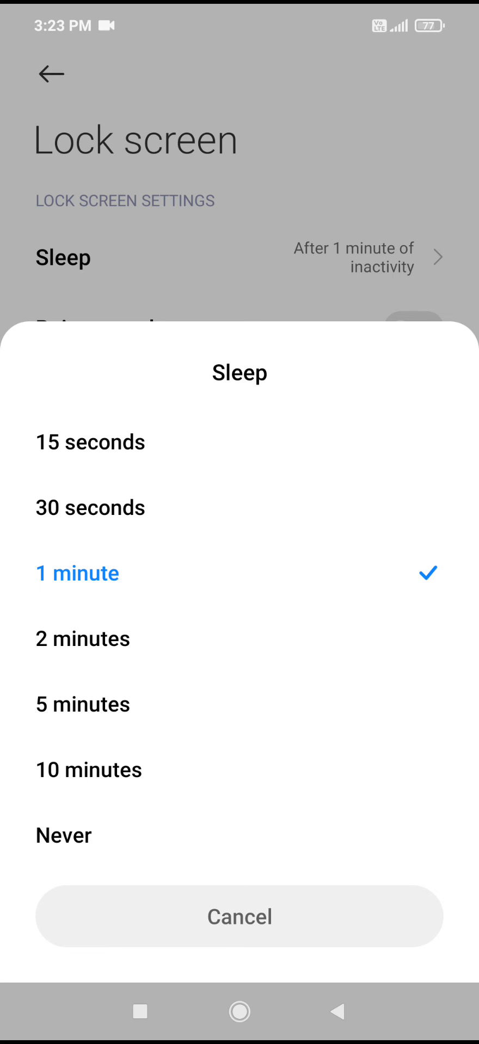
Set Sleep to 5 minutes and go back to the main Settings list
{"action": "left_click", "coordinate": [82, 705]}
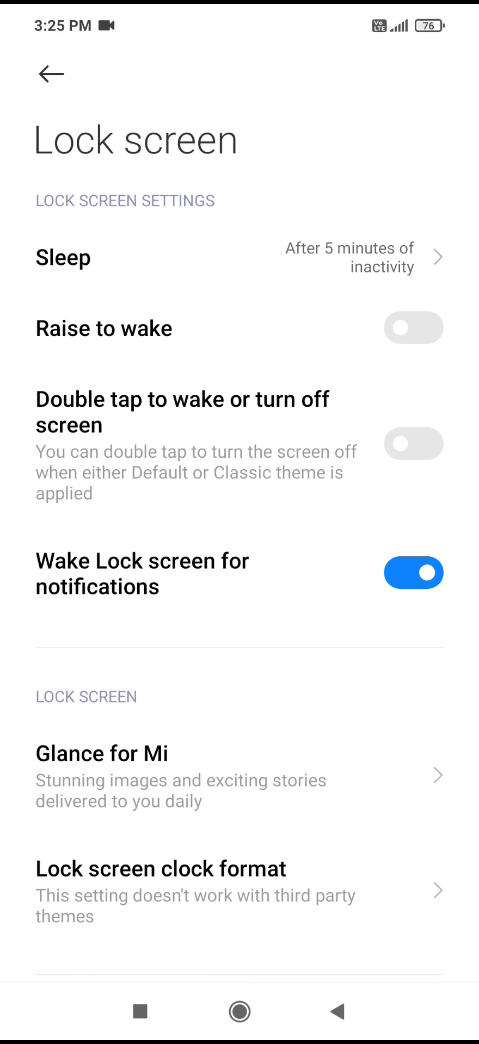
{"action": "left_click", "coordinate": [50, 74]}
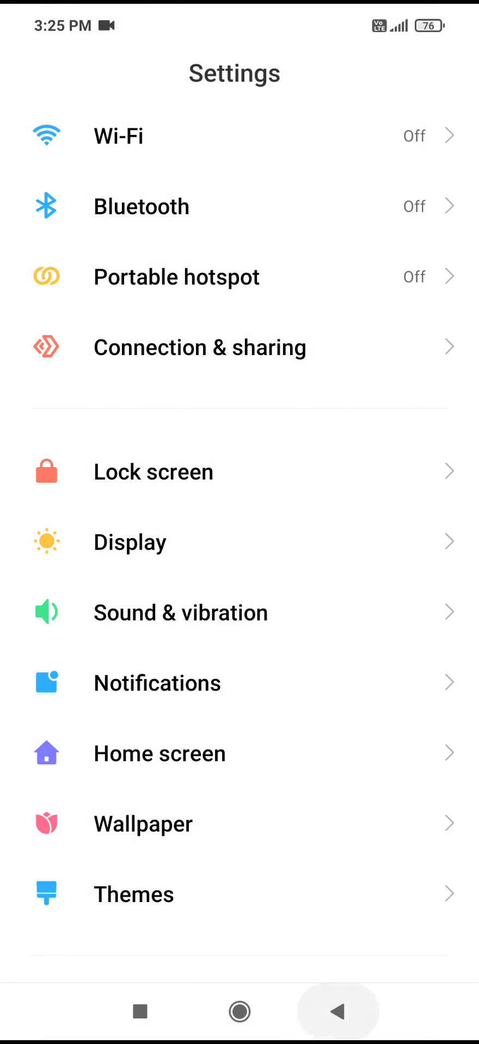